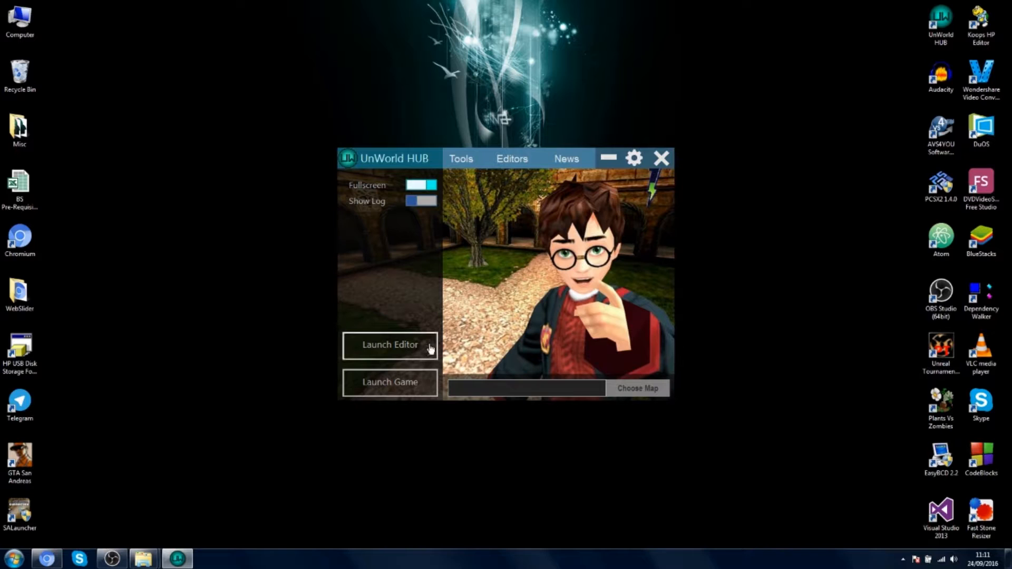
{"action": "mouse_move", "coordinate": [398, 352]}
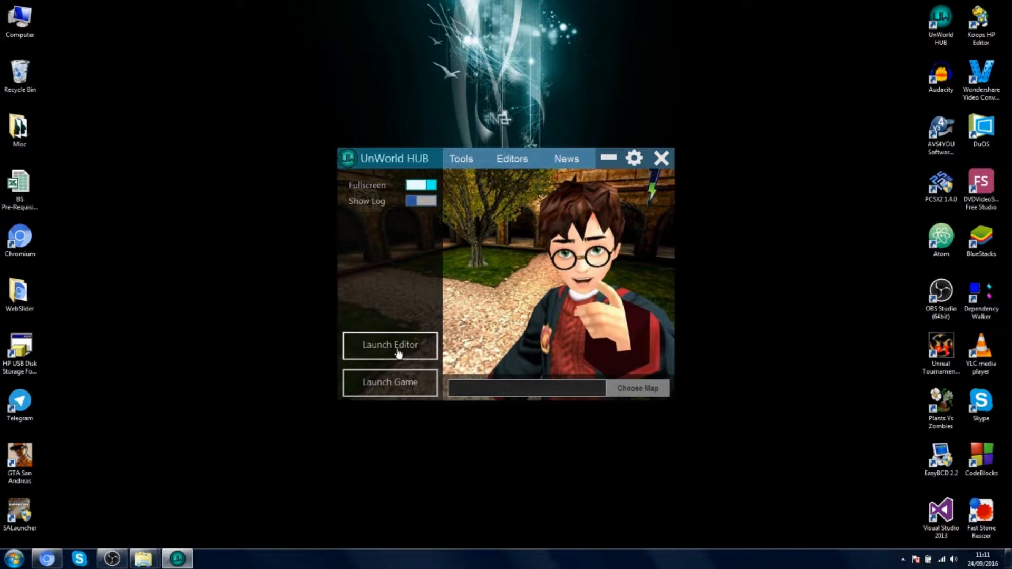
Step: Launch the HP2 level editor from the UnWorld HUB window
{"action": "left_click", "coordinate": [389, 346]}
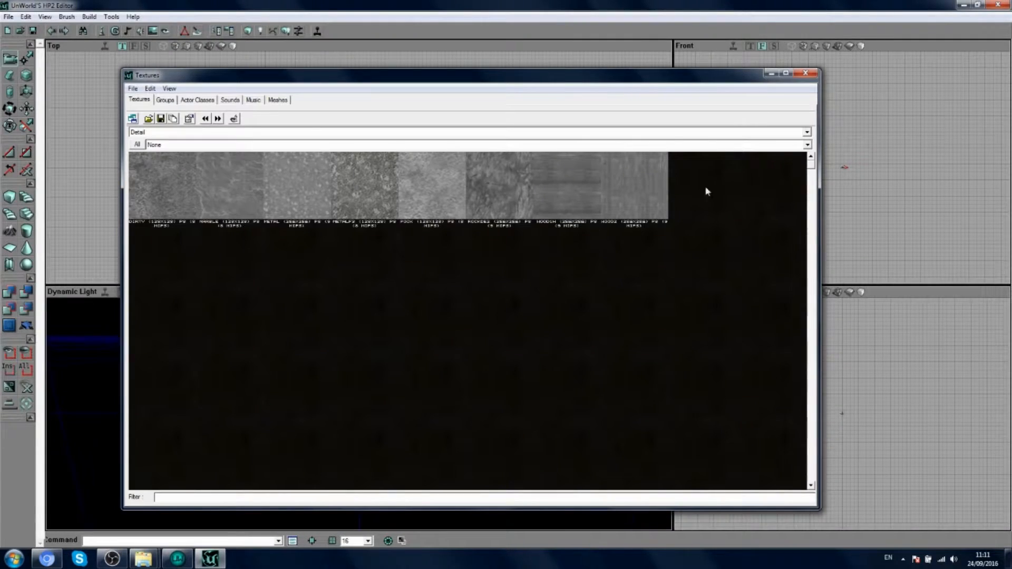
Step: Close the texture browser to reveal the empty map workspace
{"action": "left_click", "coordinate": [808, 73]}
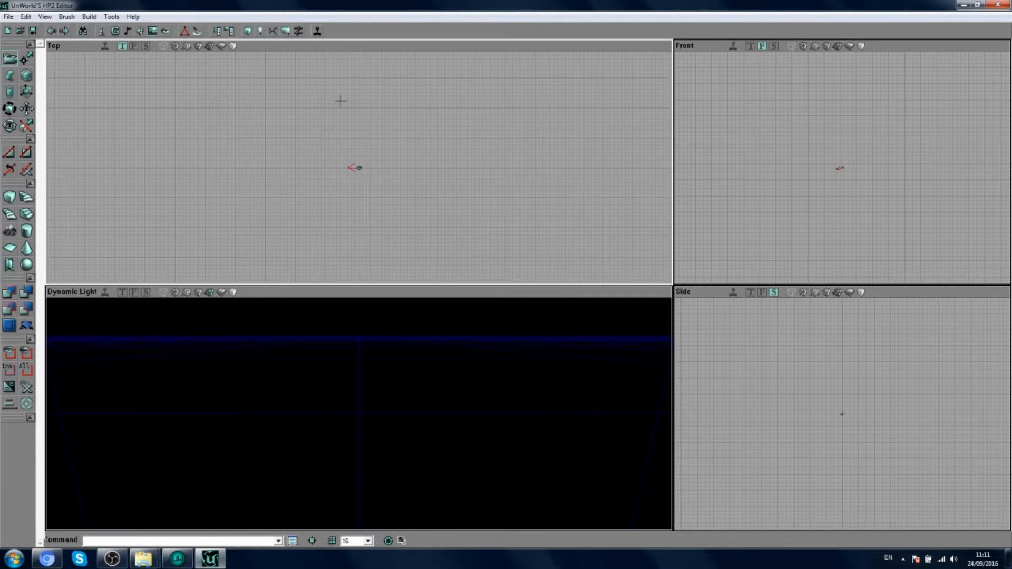
{"action": "mouse_move", "coordinate": [466, 121]}
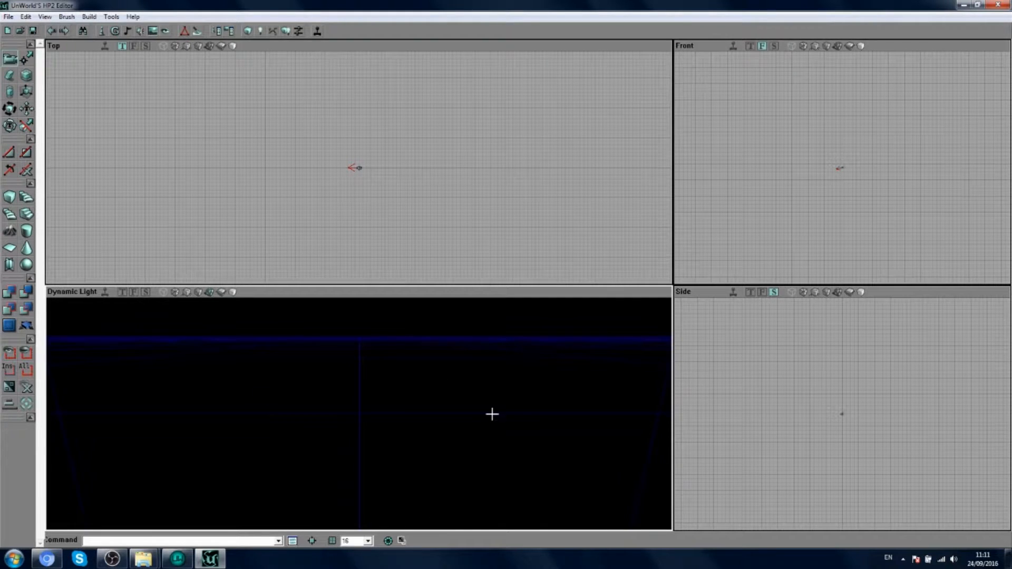
{"action": "mouse_move", "coordinate": [770, 373]}
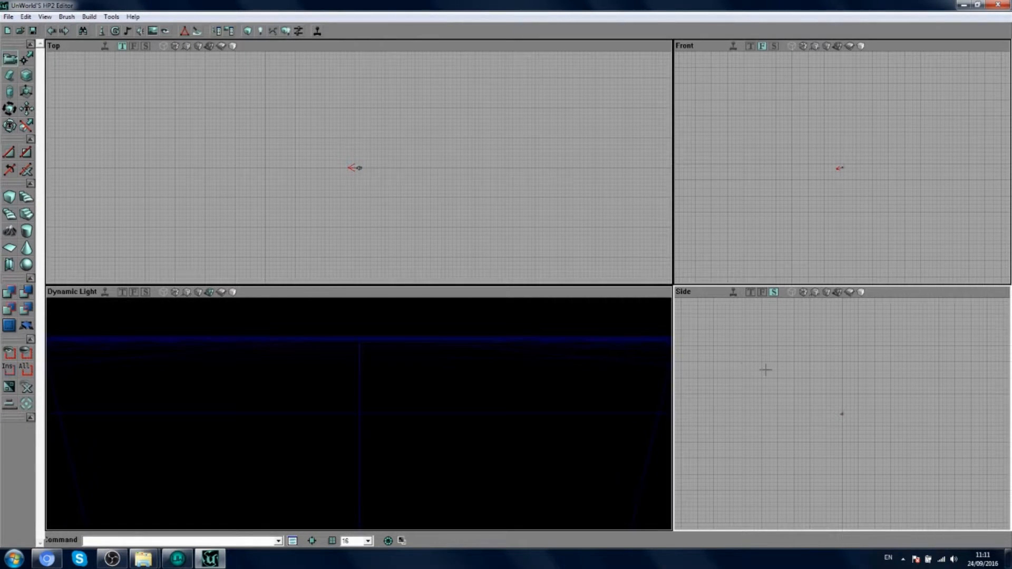
{"action": "mouse_move", "coordinate": [508, 341]}
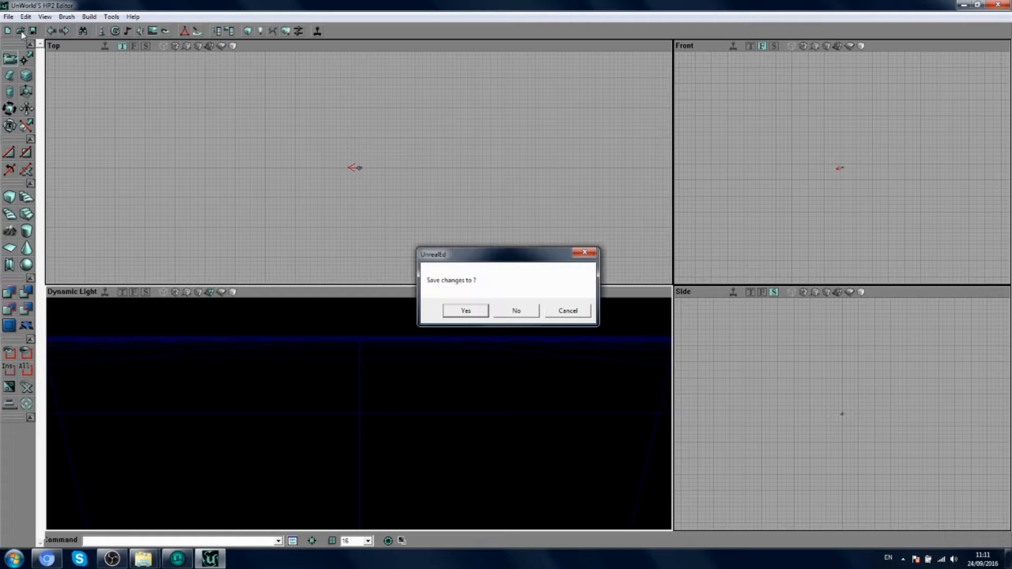
Step: Decline saving the untitled level and open Entryhall_hub.unr from C:\HP2_UW\Maps
{"action": "left_click", "coordinate": [515, 309]}
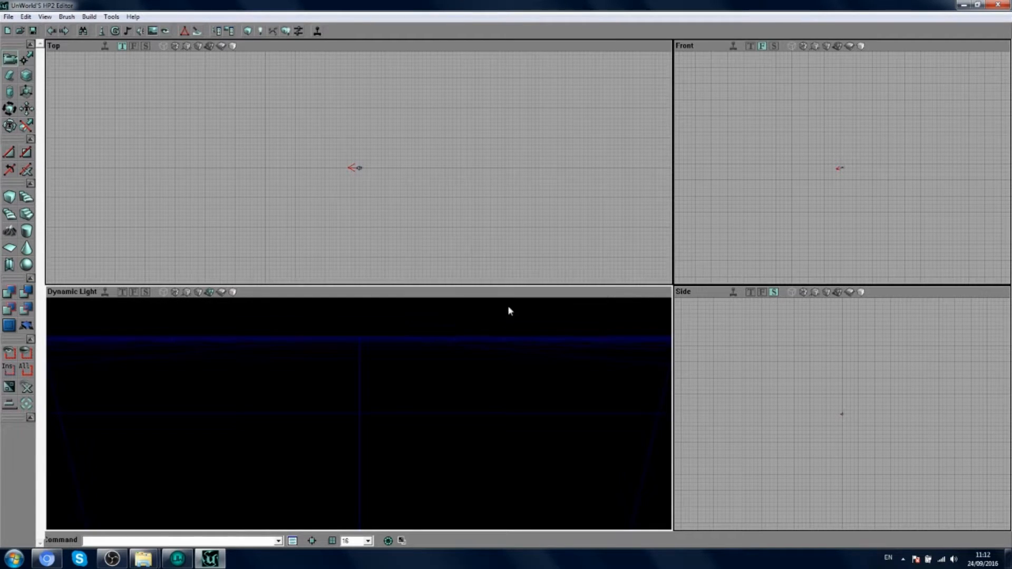
{"action": "left_click", "coordinate": [7, 16]}
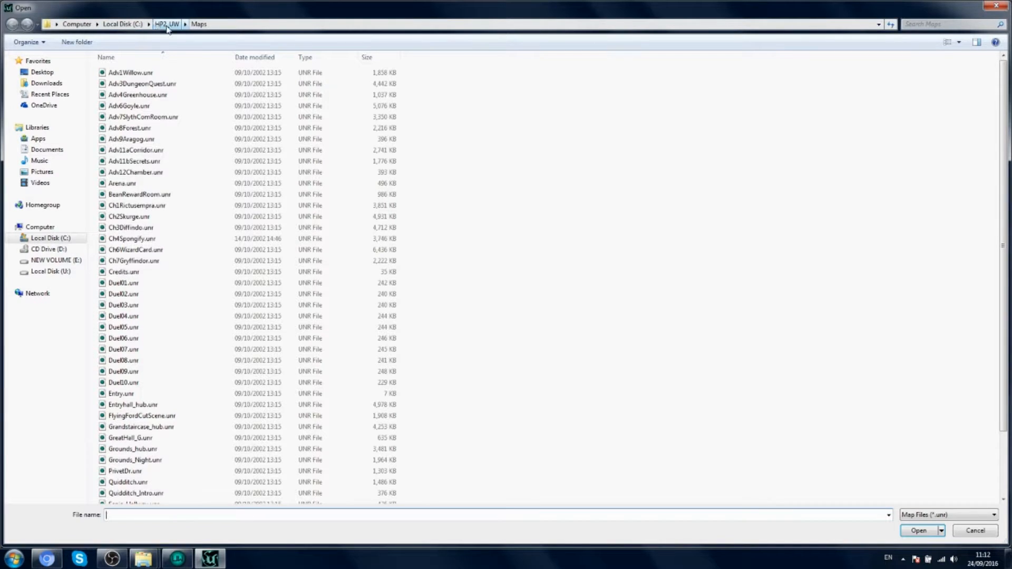
{"action": "left_click", "coordinate": [167, 24]}
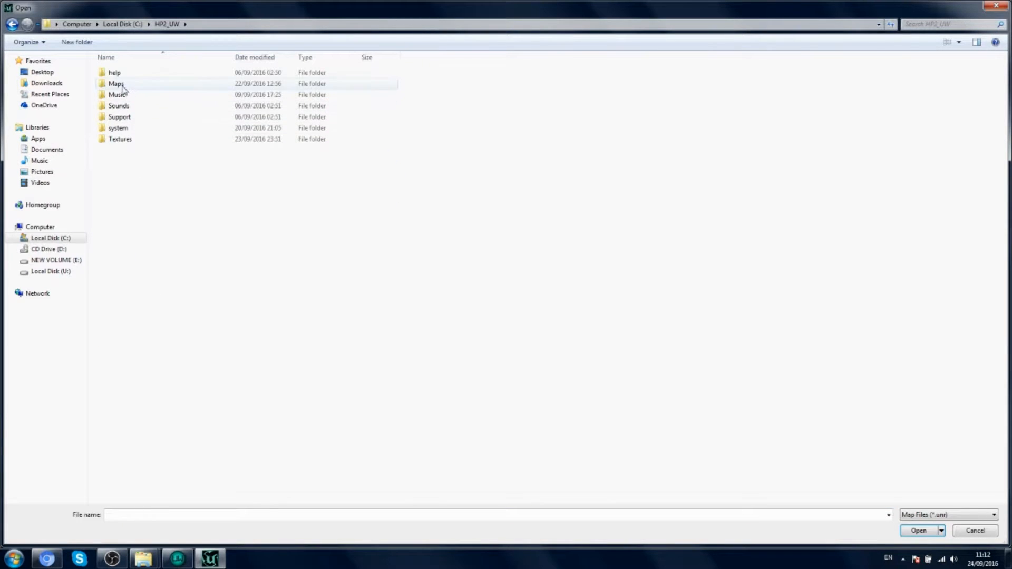
{"action": "double_click", "coordinate": [116, 84]}
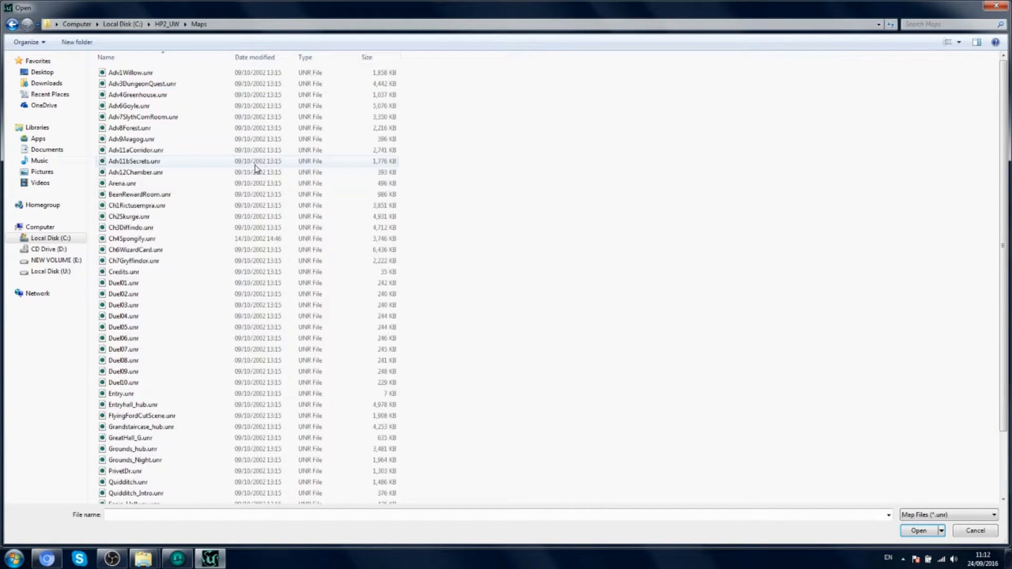
{"action": "left_click", "coordinate": [133, 404]}
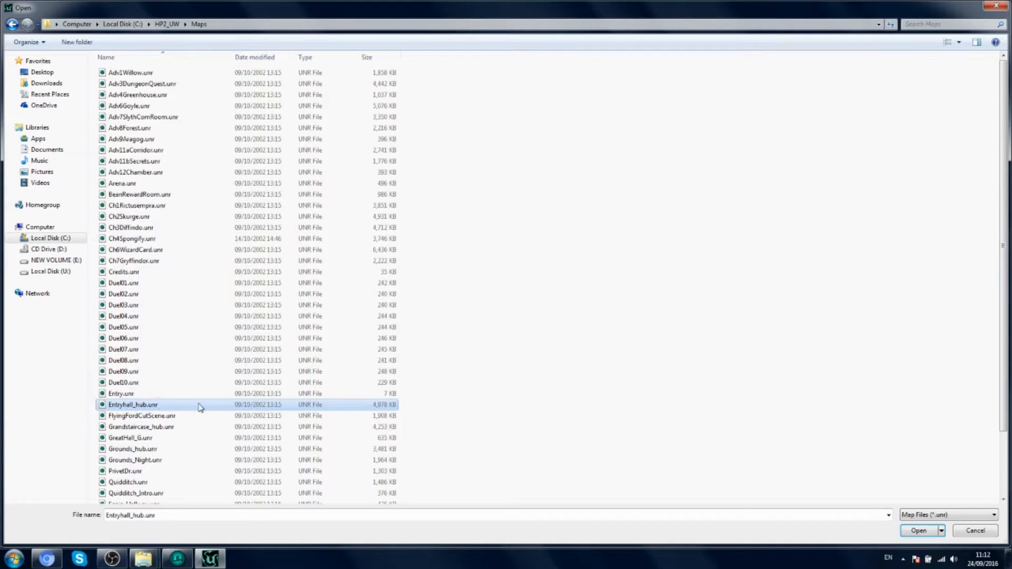
{"action": "mouse_move", "coordinate": [169, 427]}
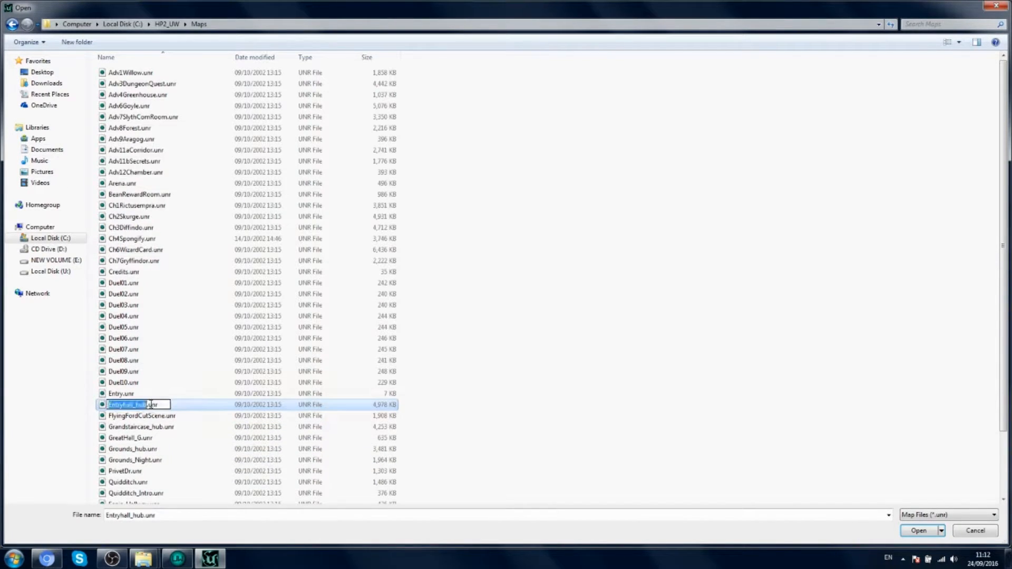
{"action": "left_click", "coordinate": [917, 530]}
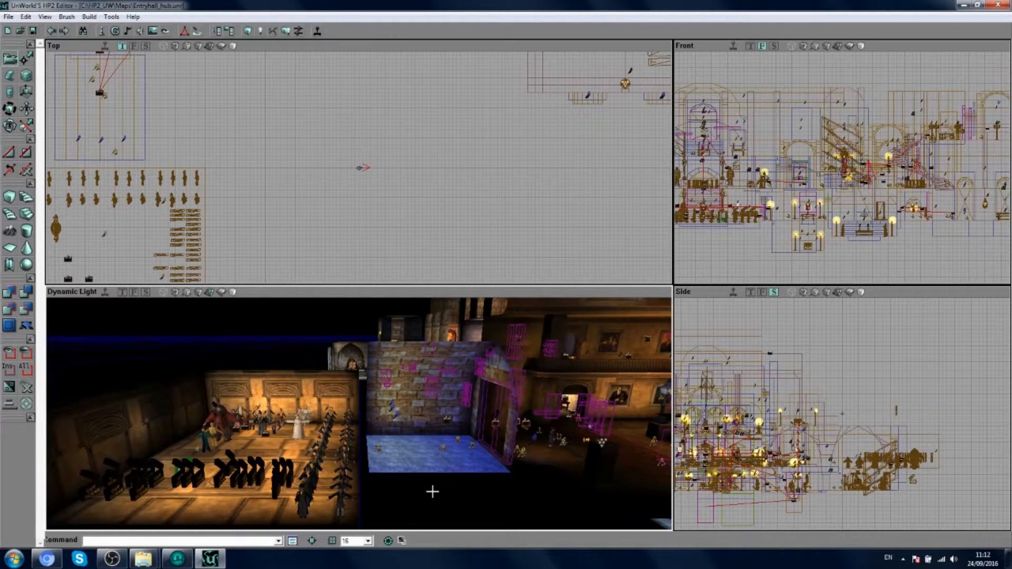
{"action": "mouse_move", "coordinate": [334, 134]}
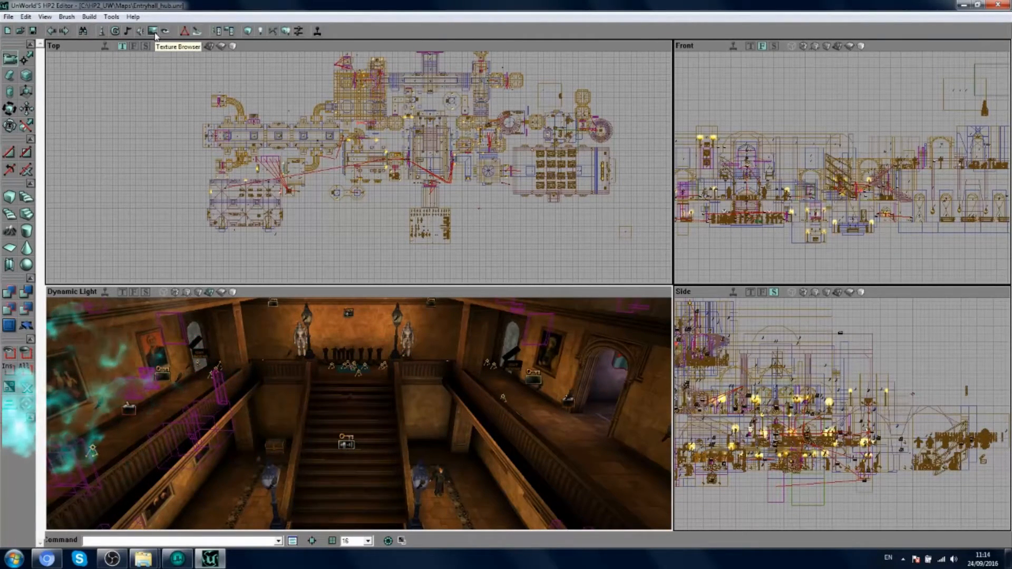
Step: From the texture browser, browse to the C:\HP2_UW\Textures folder
{"action": "left_click", "coordinate": [152, 31]}
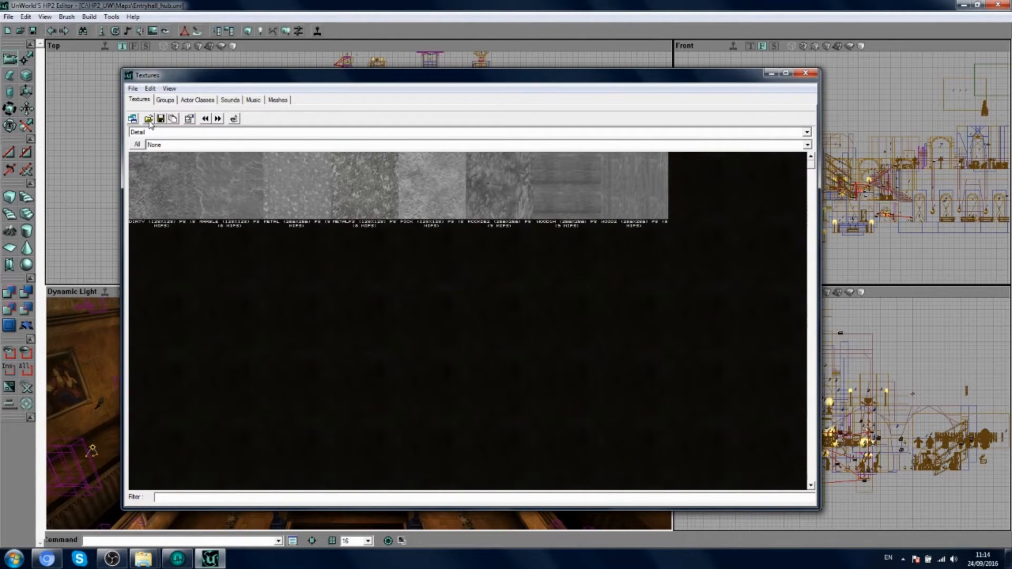
{"action": "left_click", "coordinate": [147, 118]}
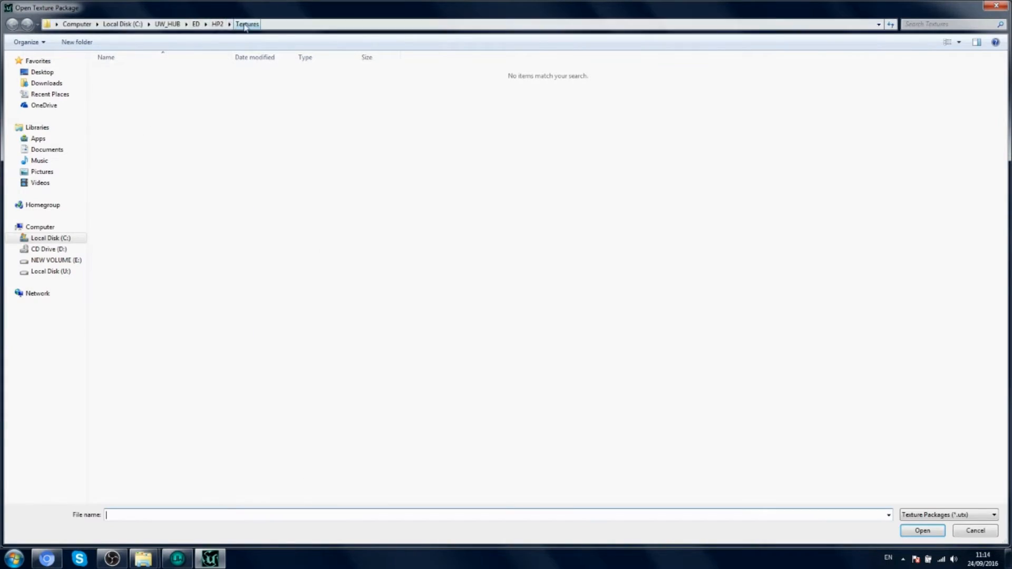
{"action": "left_click", "coordinate": [218, 24]}
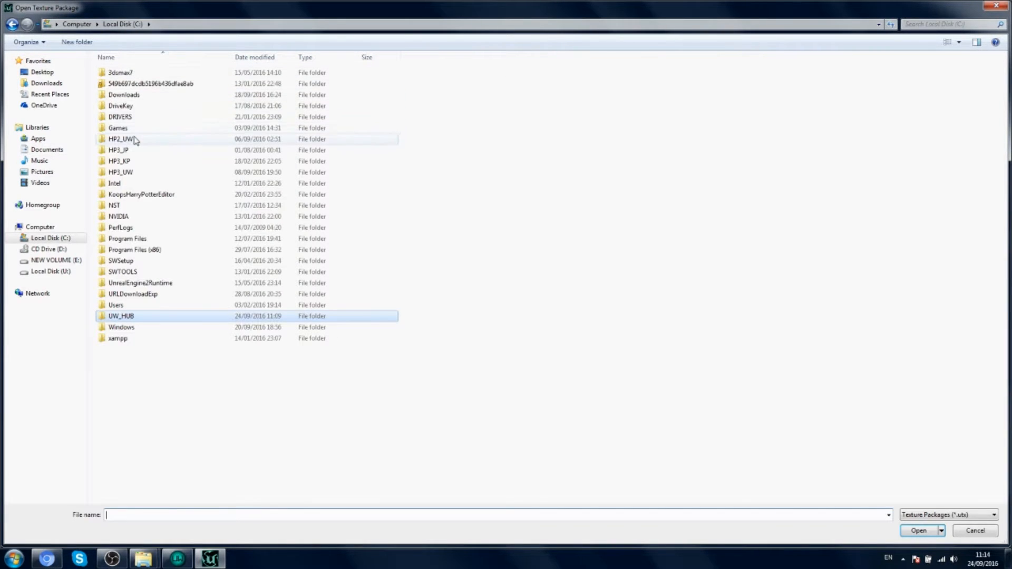
{"action": "double_click", "coordinate": [120, 139]}
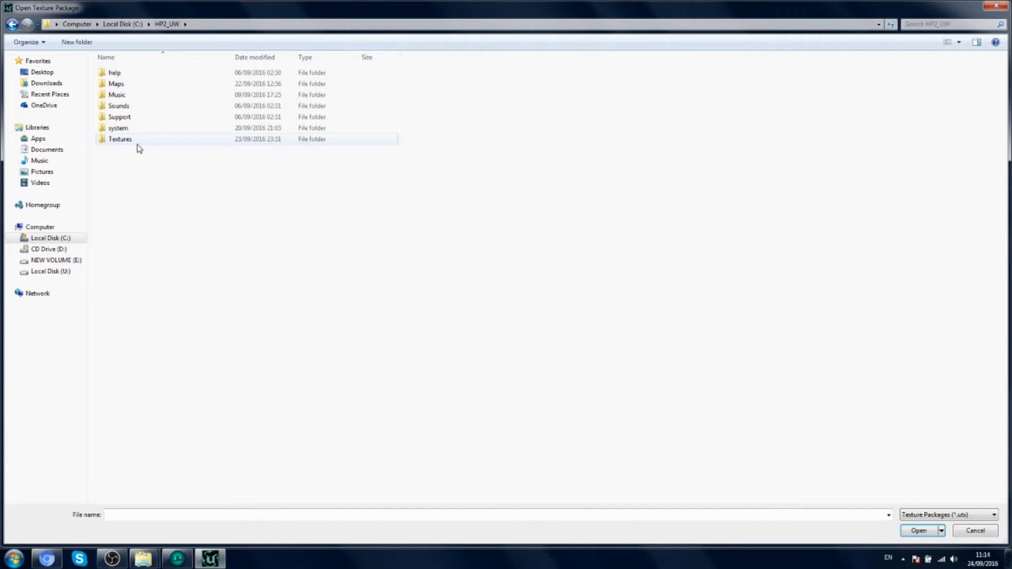
{"action": "double_click", "coordinate": [119, 139]}
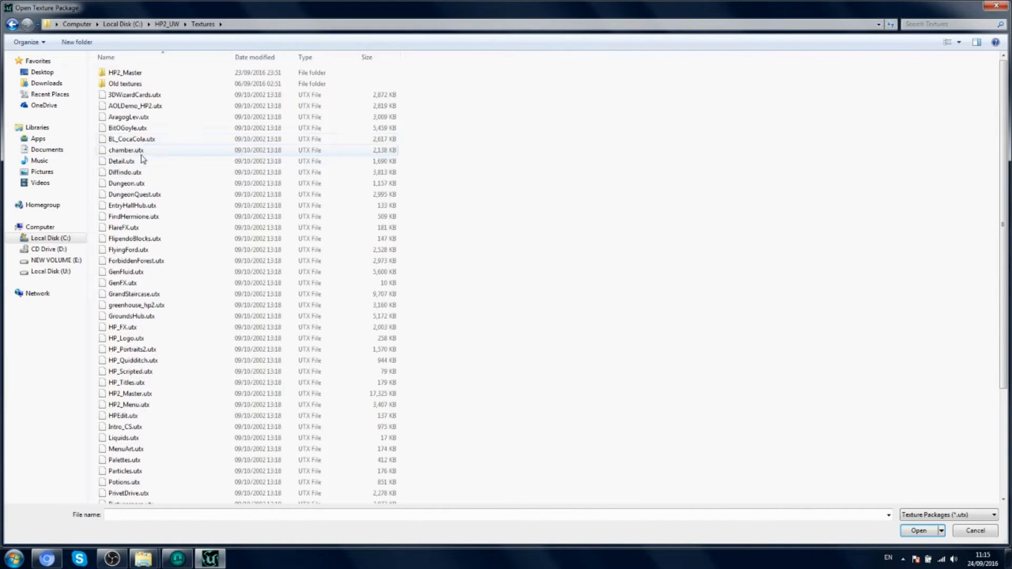
Step: Select and load the HP2_Master.utx texture package
{"action": "left_click", "coordinate": [132, 205]}
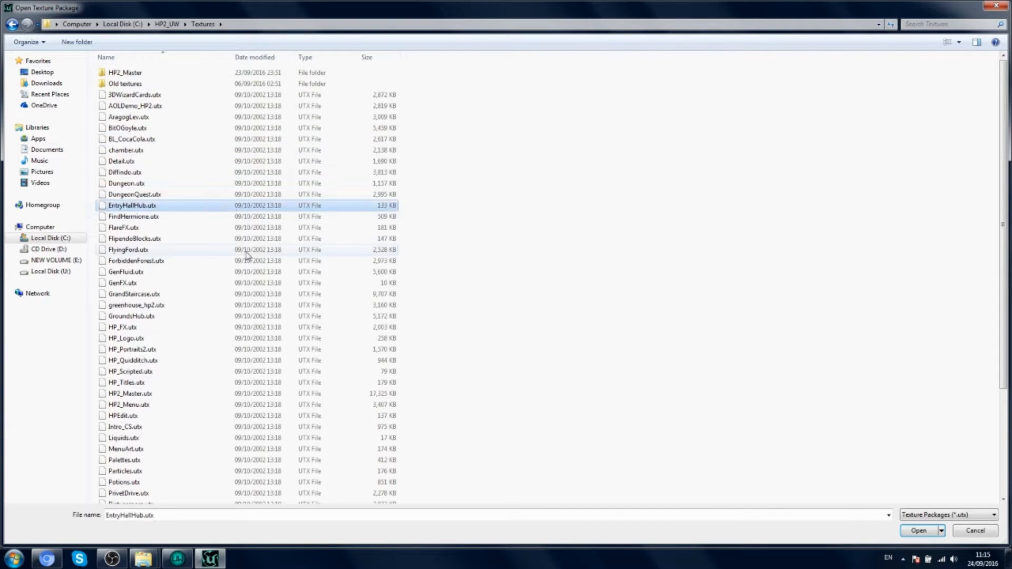
{"action": "scroll", "scroll_direction": "down", "scroll_amount": 3}
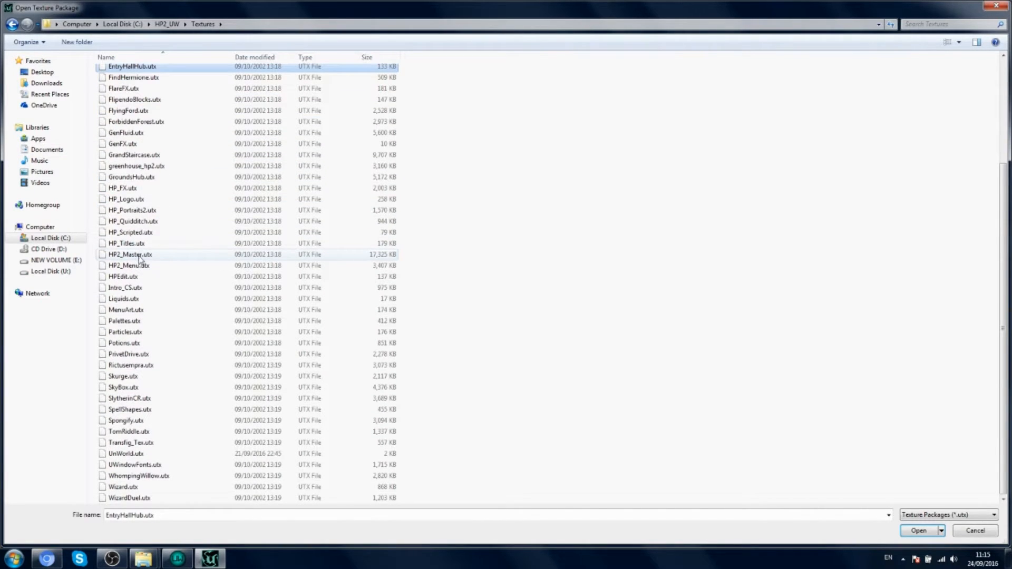
{"action": "left_click", "coordinate": [131, 255]}
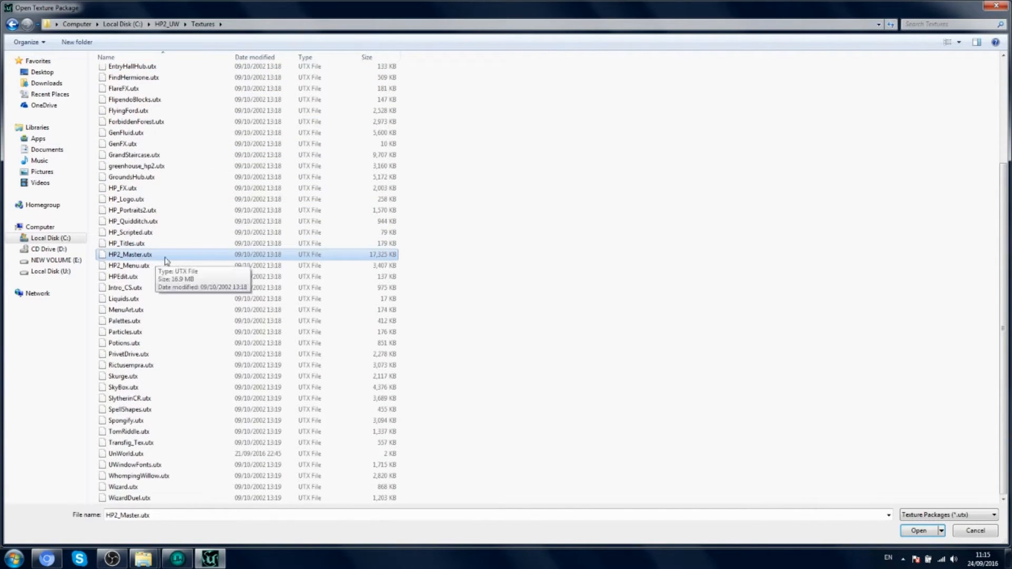
{"action": "left_click", "coordinate": [918, 531]}
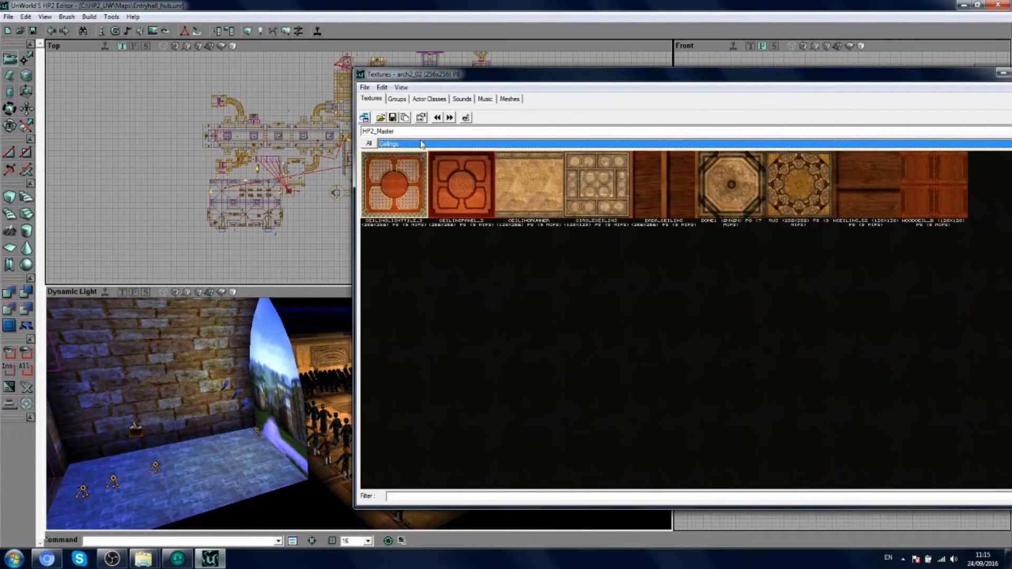
Step: Switch the HP2_Master group dropdown through Doors and other texture groups
{"action": "left_click", "coordinate": [386, 143]}
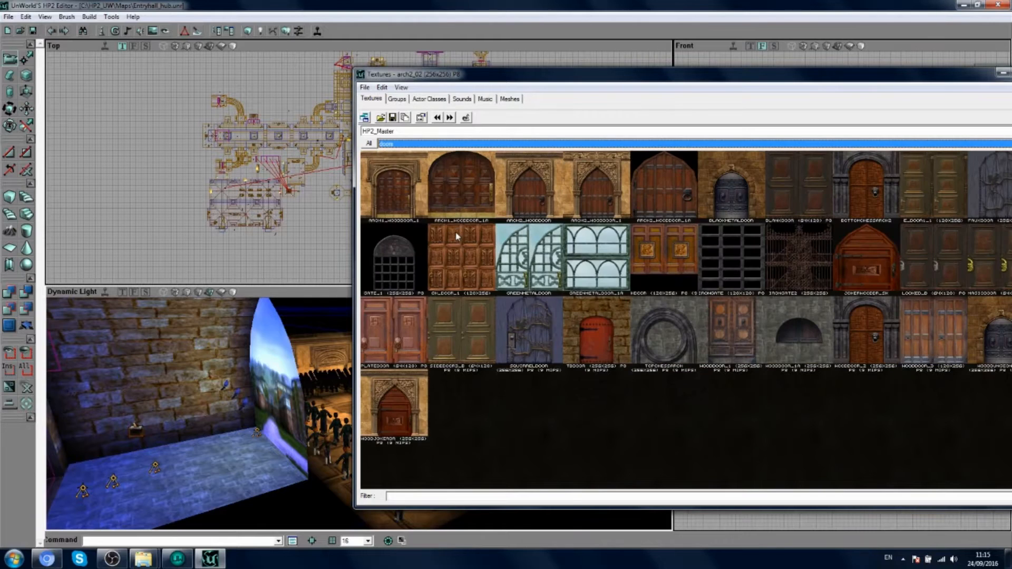
{"action": "left_click", "coordinate": [386, 143]}
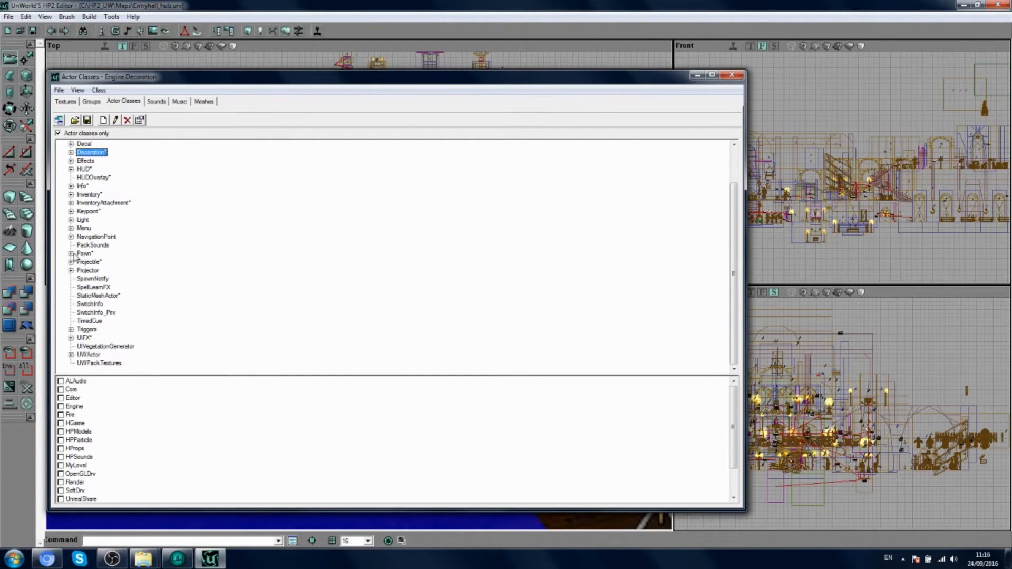
Step: Select Harry under Pawn > PlayerPawn > UWPlayerPawn and add HGame.Harry on the carpet
{"action": "left_click", "coordinate": [71, 253]}
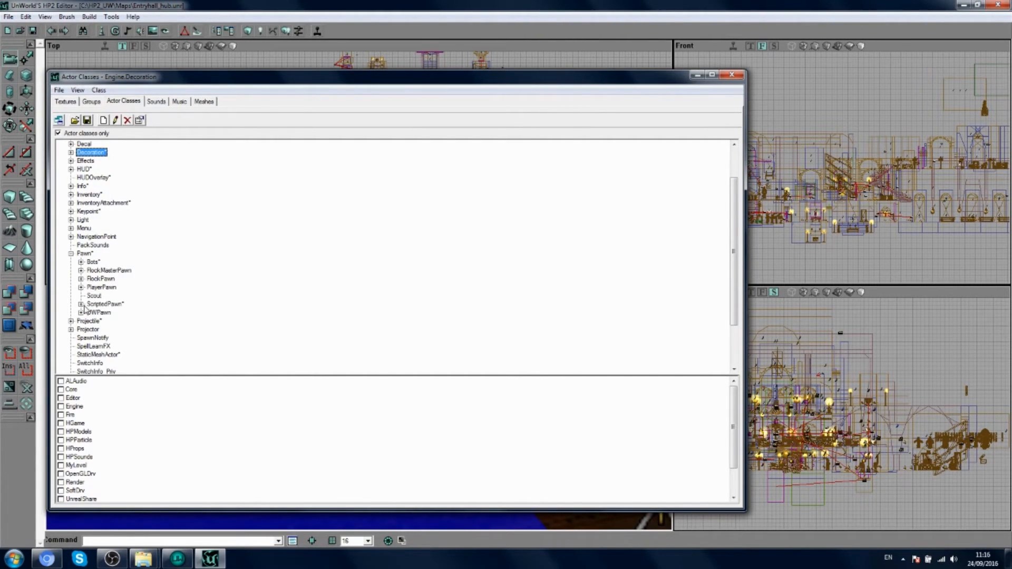
{"action": "left_click", "coordinate": [81, 287]}
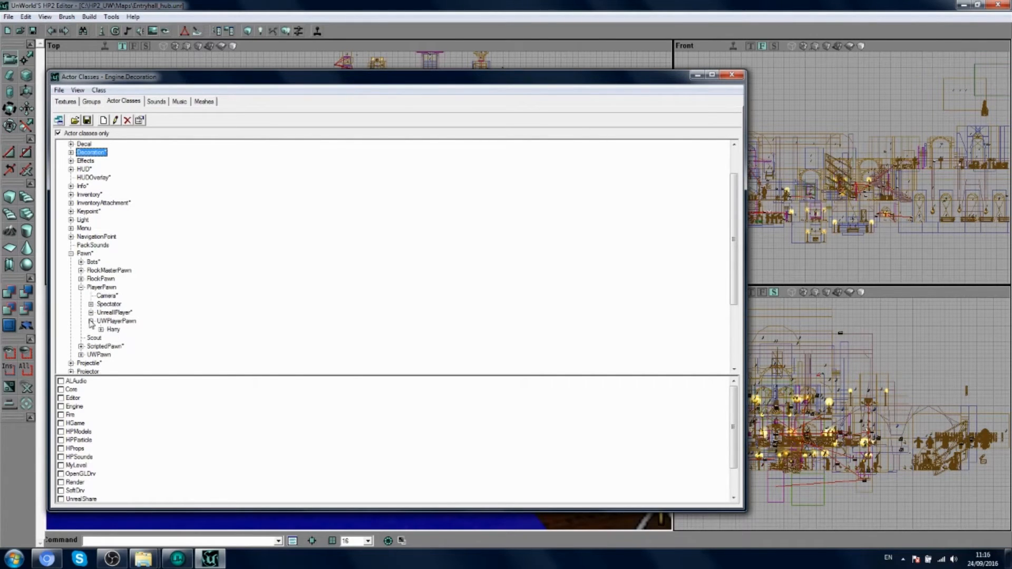
{"action": "left_click", "coordinate": [112, 329]}
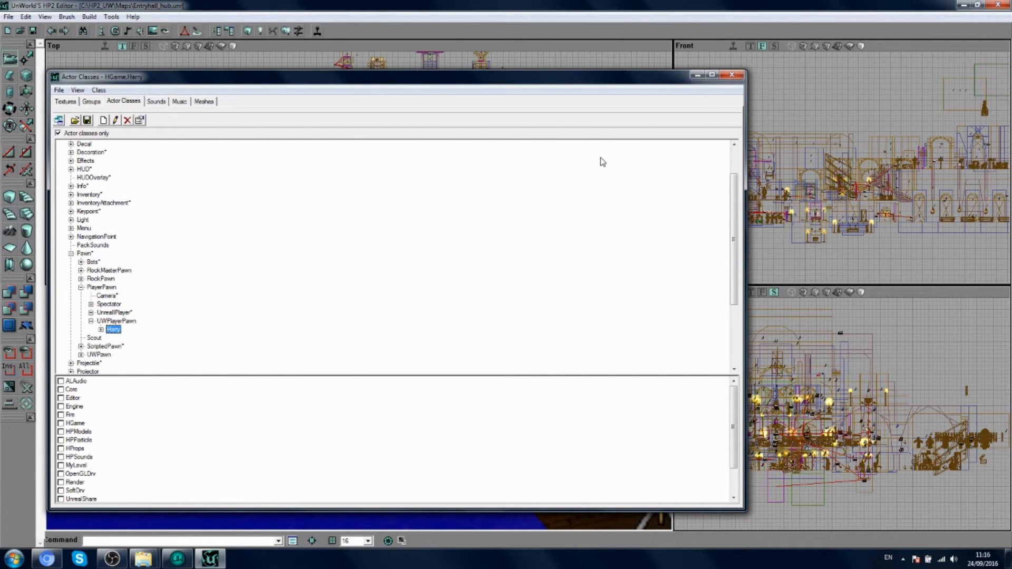
{"action": "left_click", "coordinate": [733, 74]}
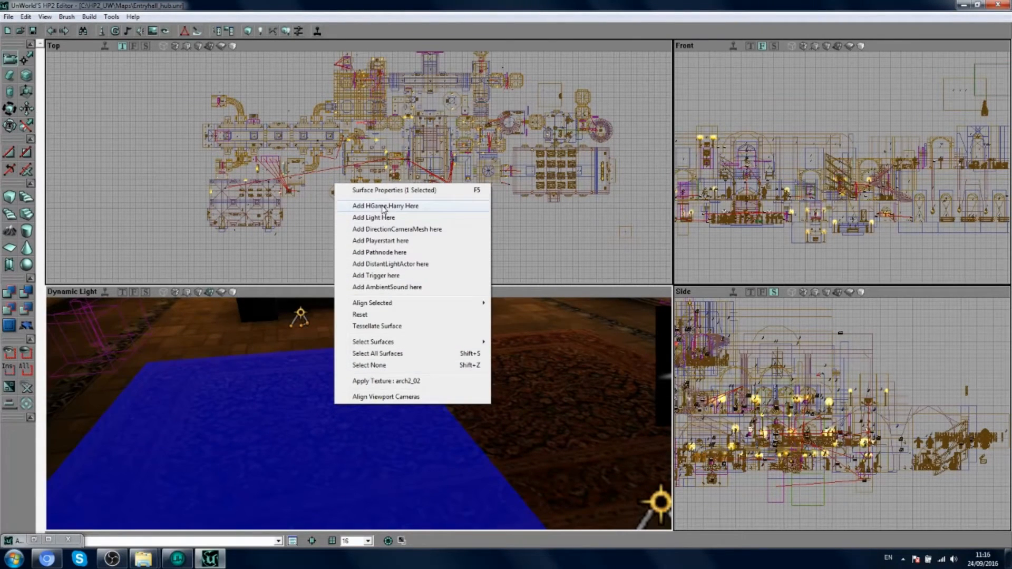
{"action": "left_click", "coordinate": [385, 205]}
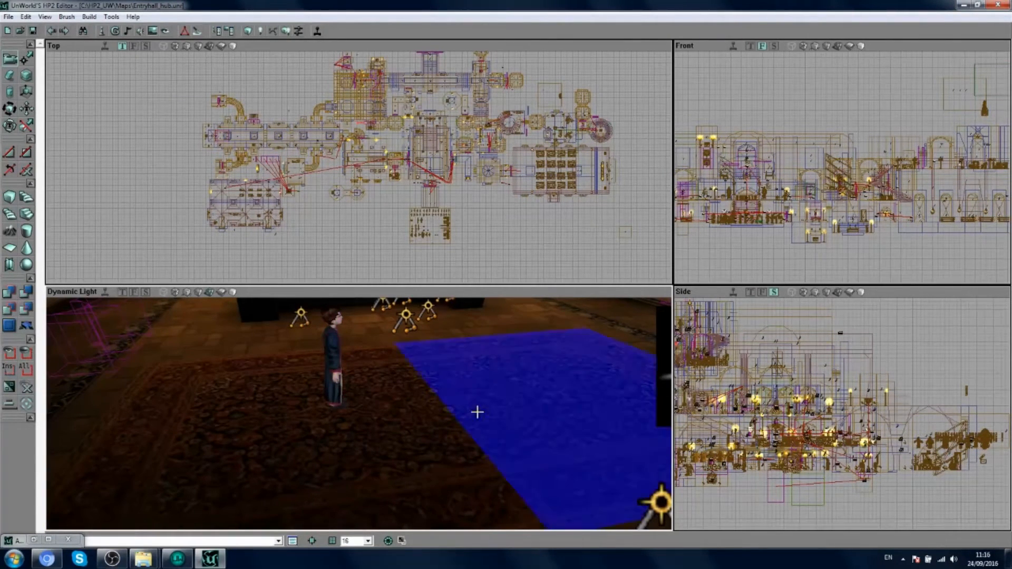